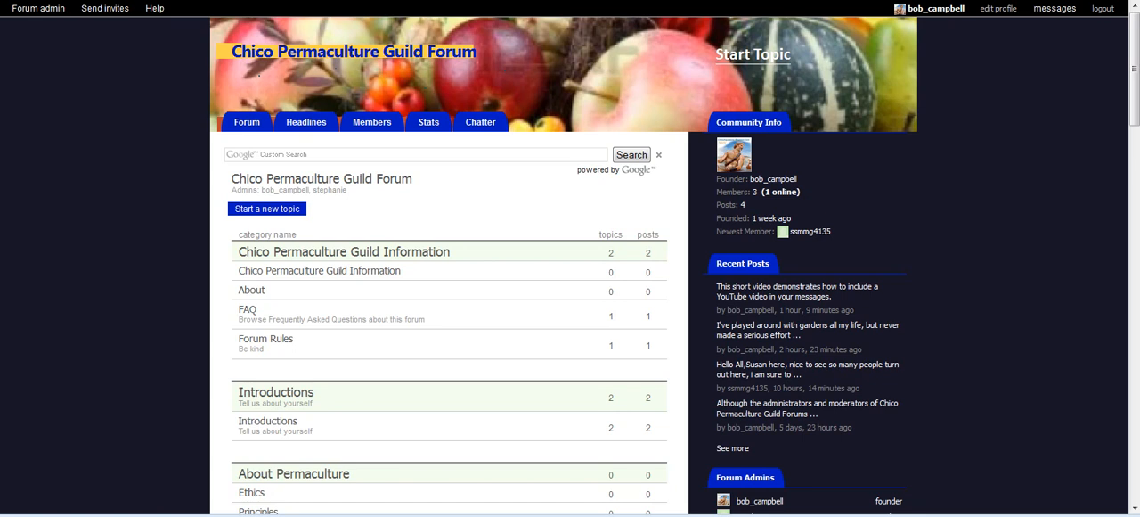
mouse_move(247, 310)
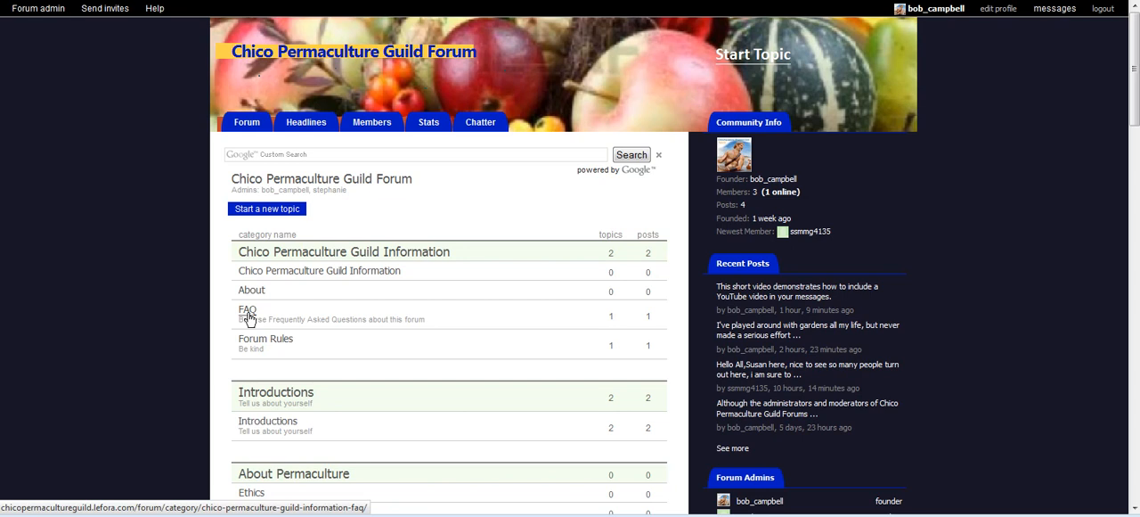
mouse_move(251, 319)
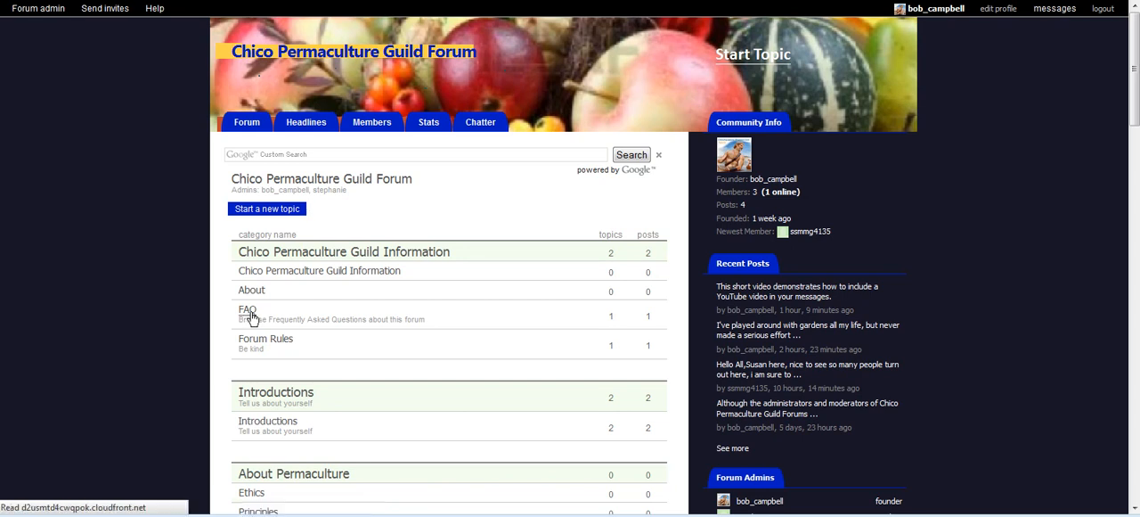
Enter the FAQ category from the forum category list.
left_click(246, 310)
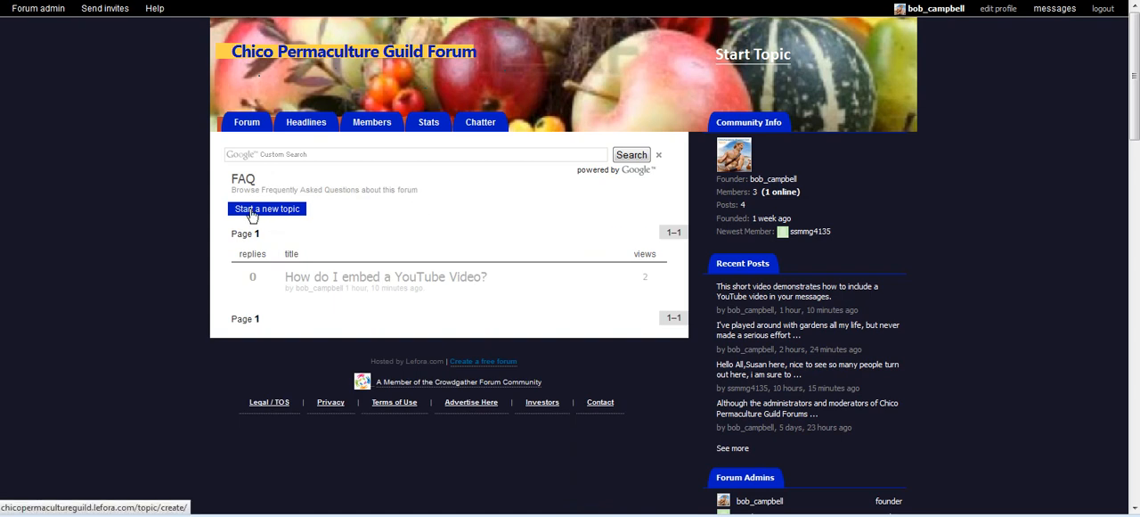
mouse_move(371, 216)
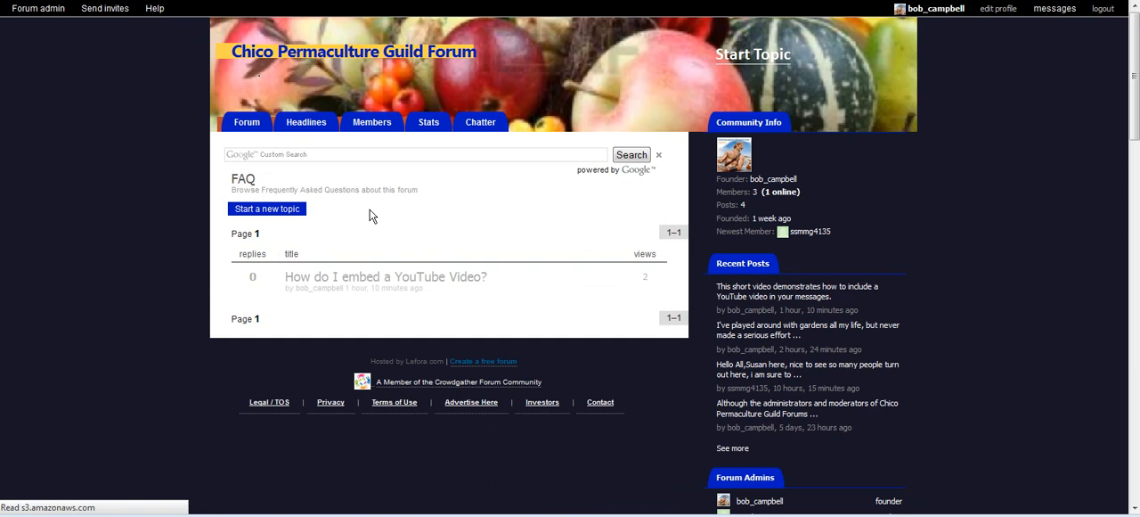
Begin a new FAQ topic with subject 'How do I insert an image?'.
left_click(267, 208)
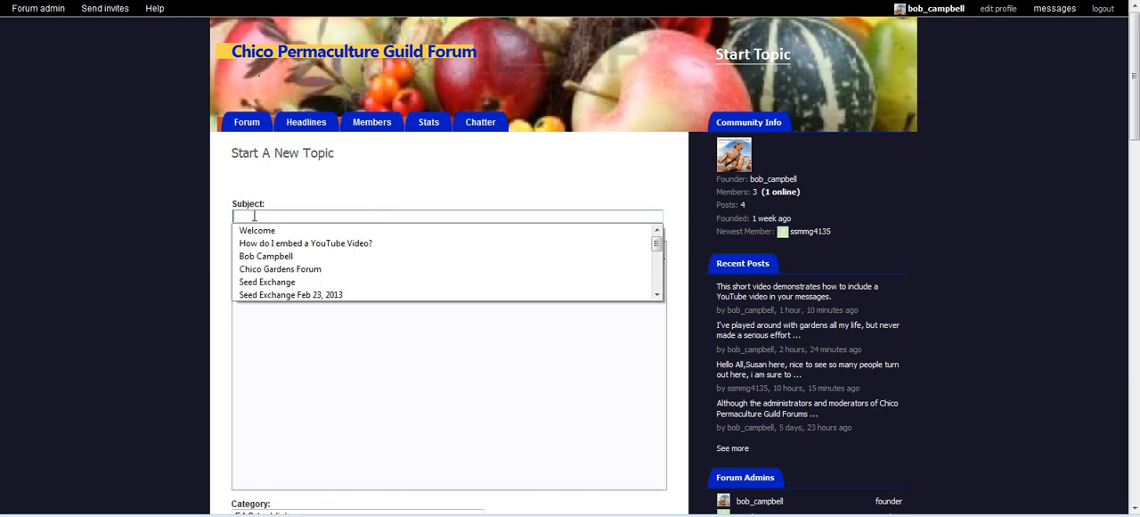
type("H")
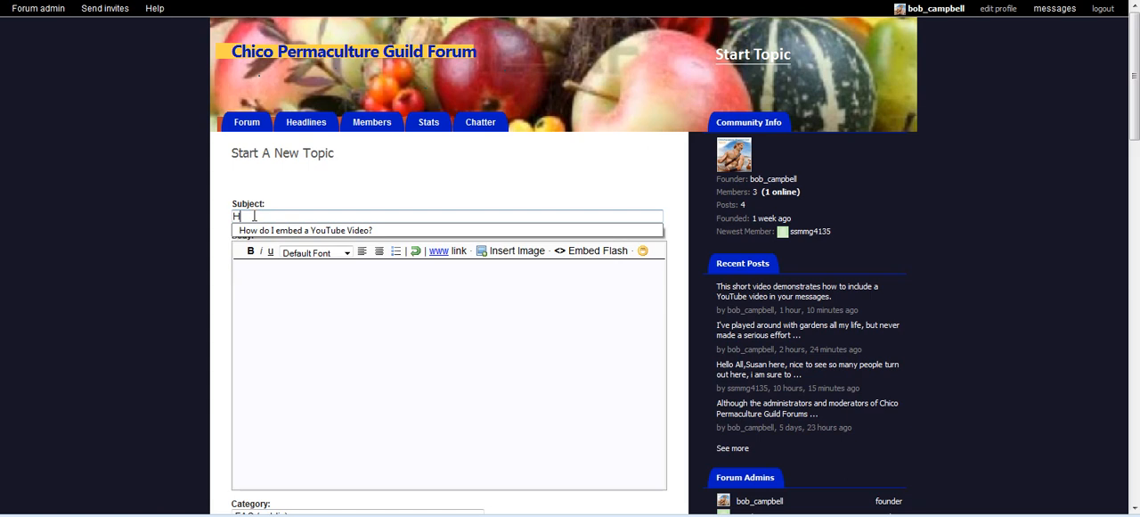
type("ow do I insert a")
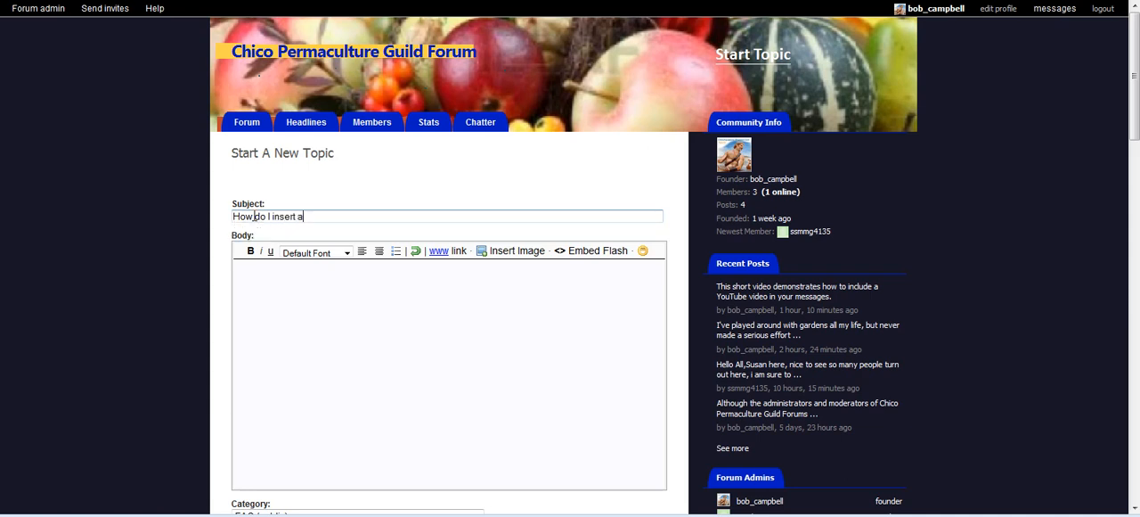
type("n imag")
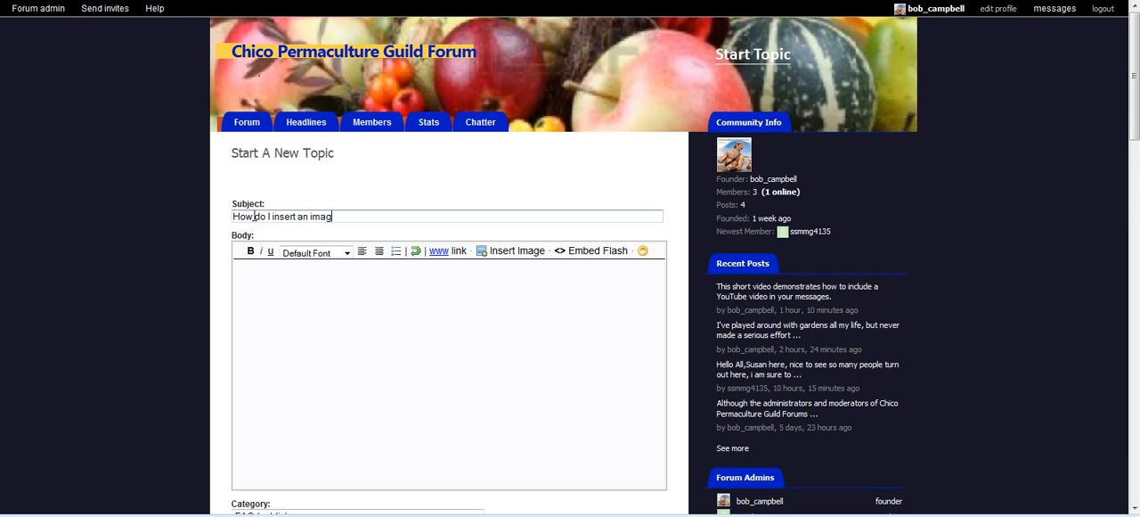
type("e")
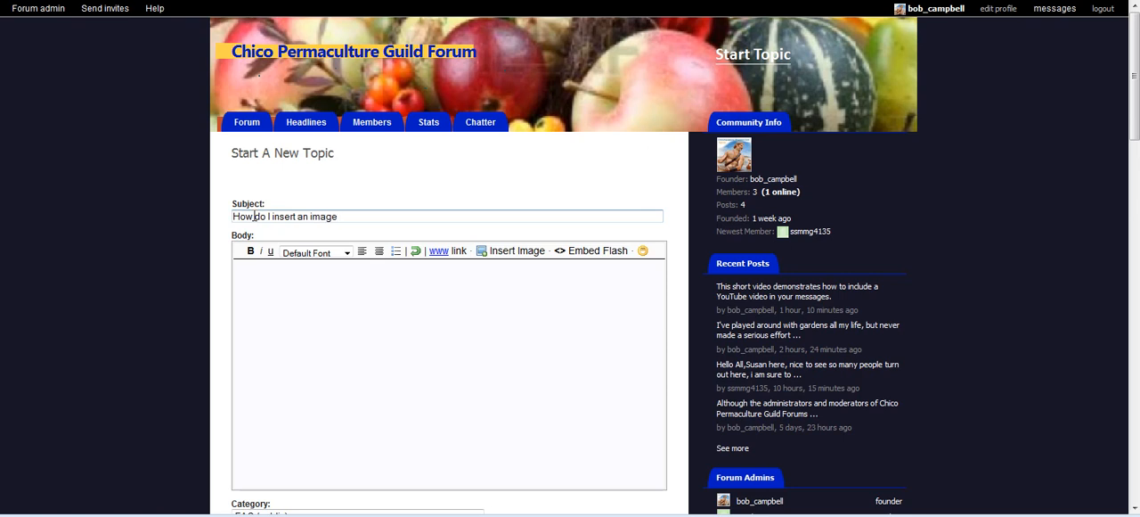
type("?")
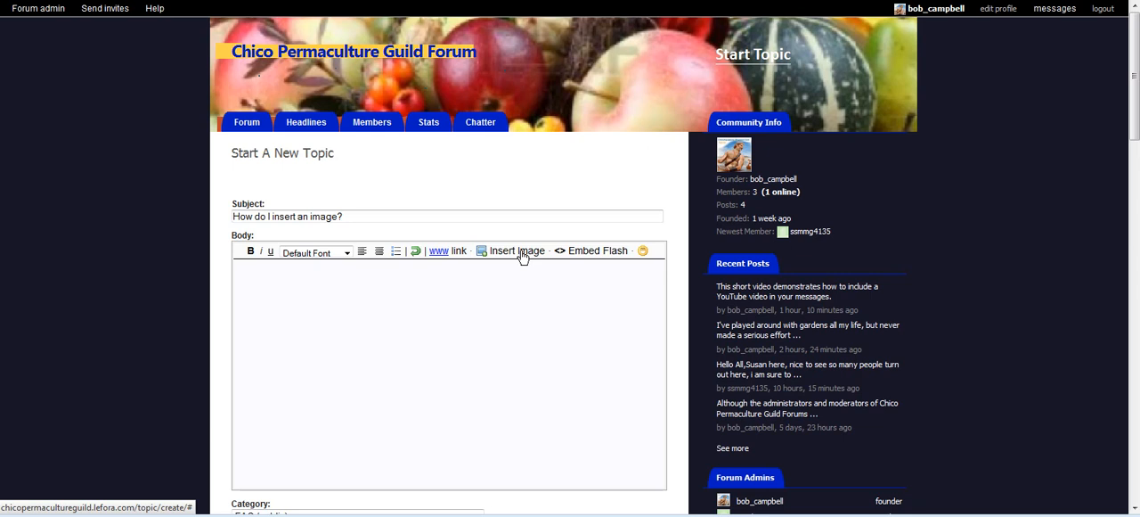
left_click(517, 249)
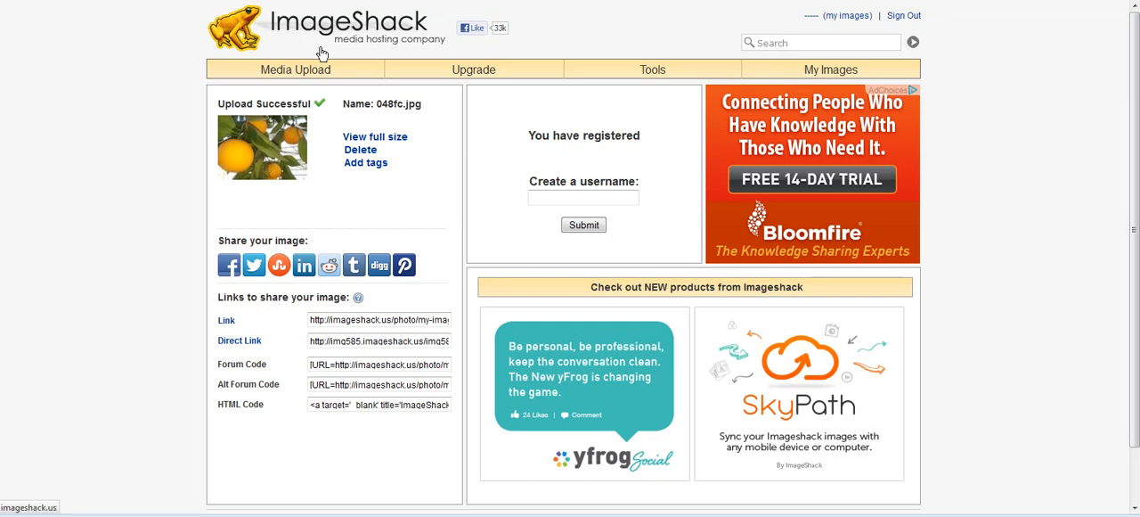
mouse_move(403, 35)
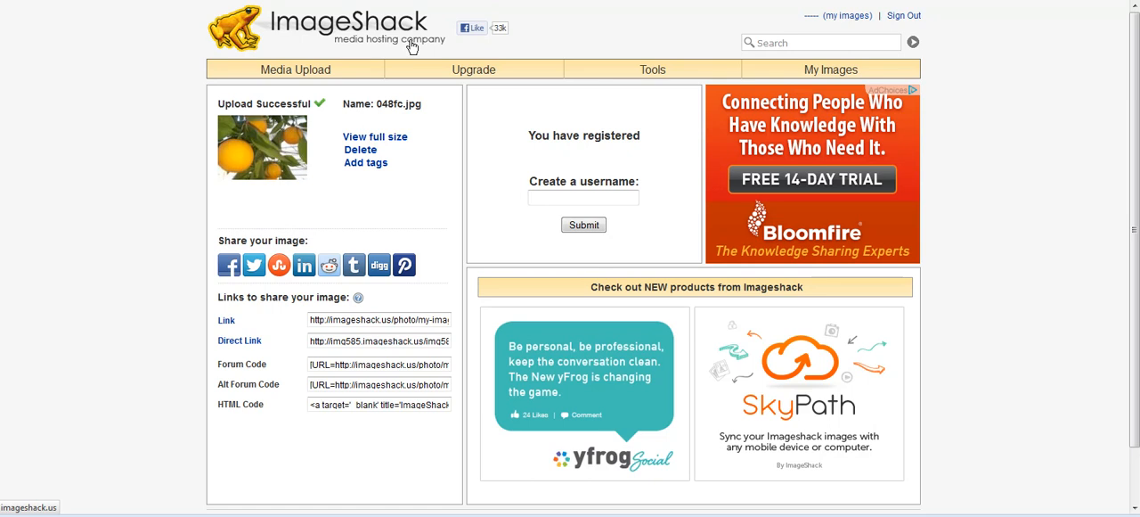
mouse_move(438, 46)
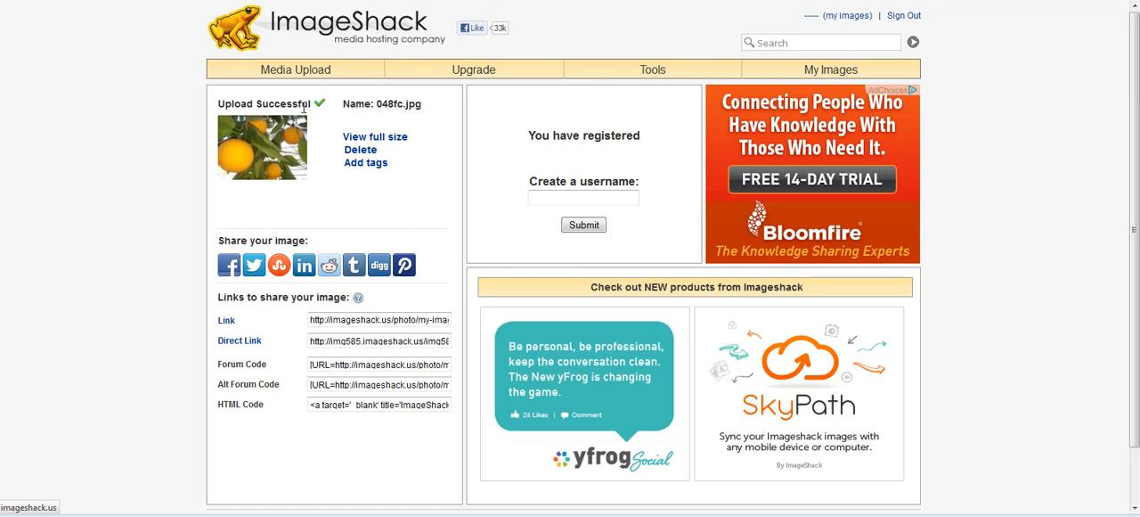
mouse_move(238, 340)
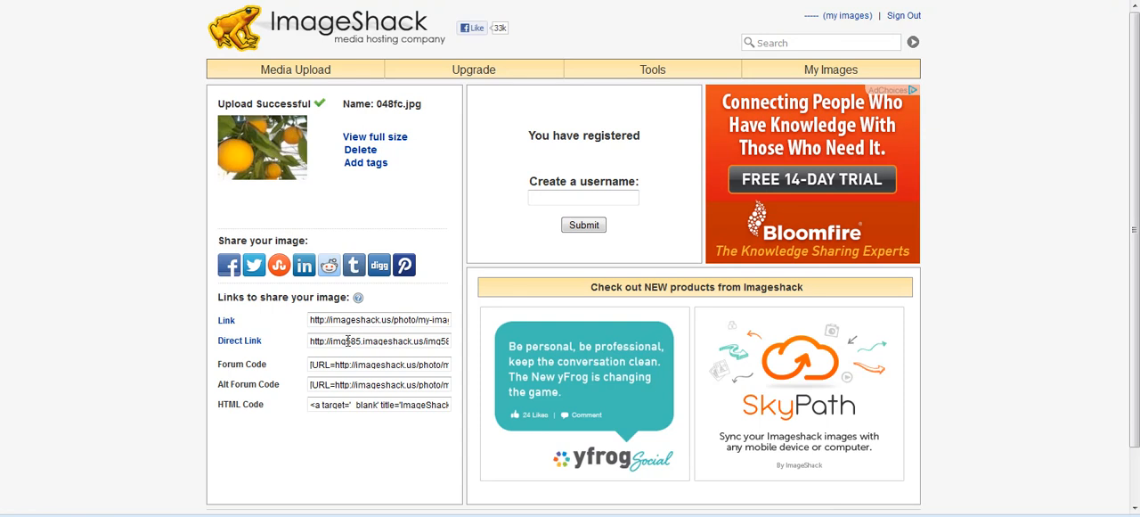
Select and copy the Direct Link address for the uploaded 048fc.jpg photo.
triple_click(377, 340)
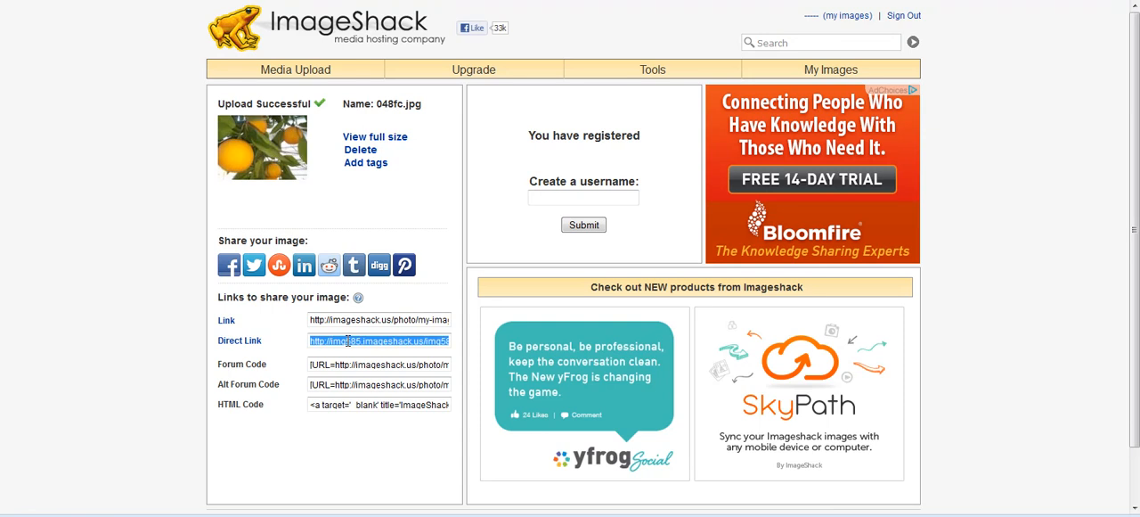
right_click(378, 340)
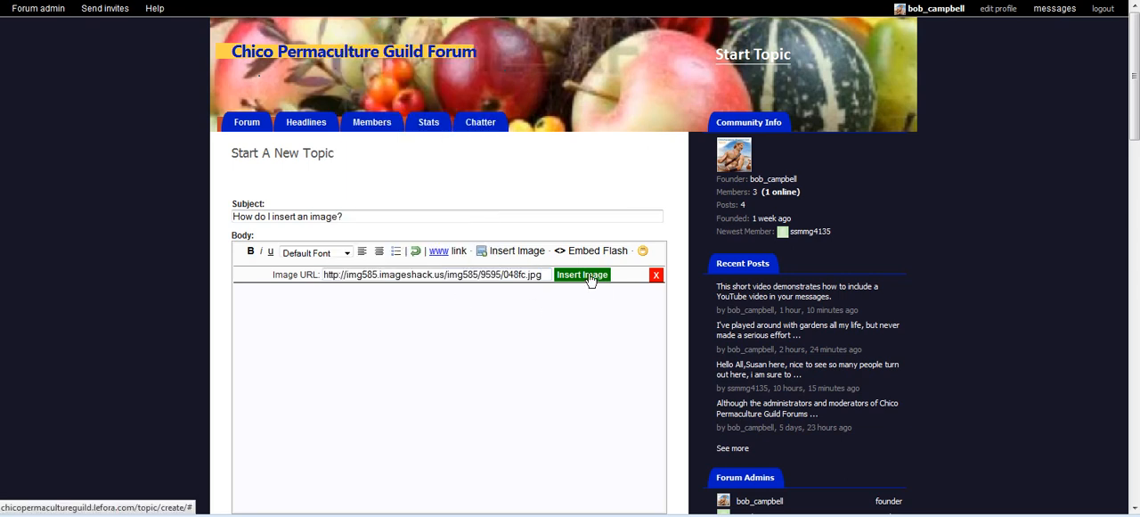
Insert the pasted ImageShack image URL so the oranges photo shows in the body.
left_click(581, 275)
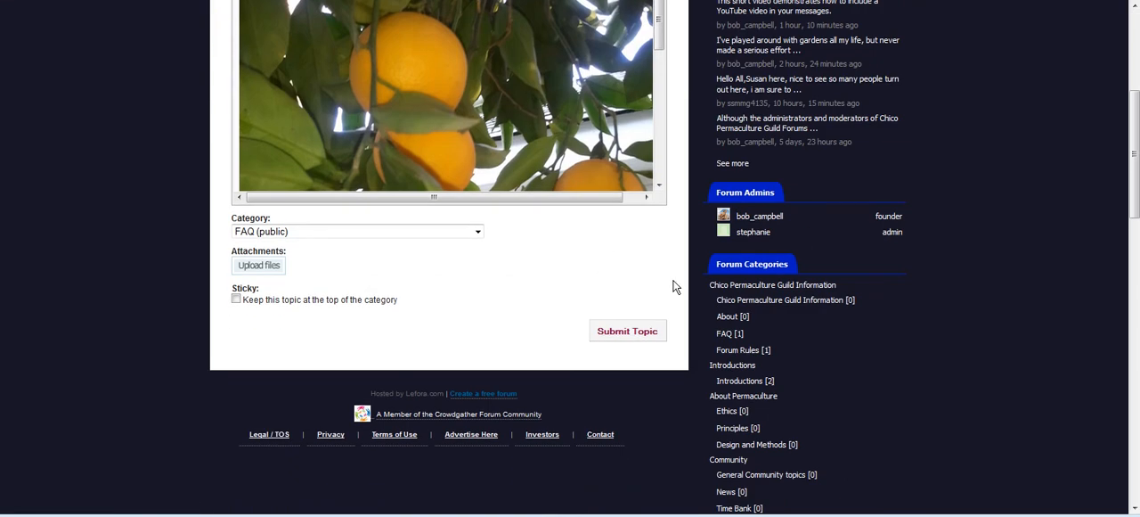
scroll("up", 3)
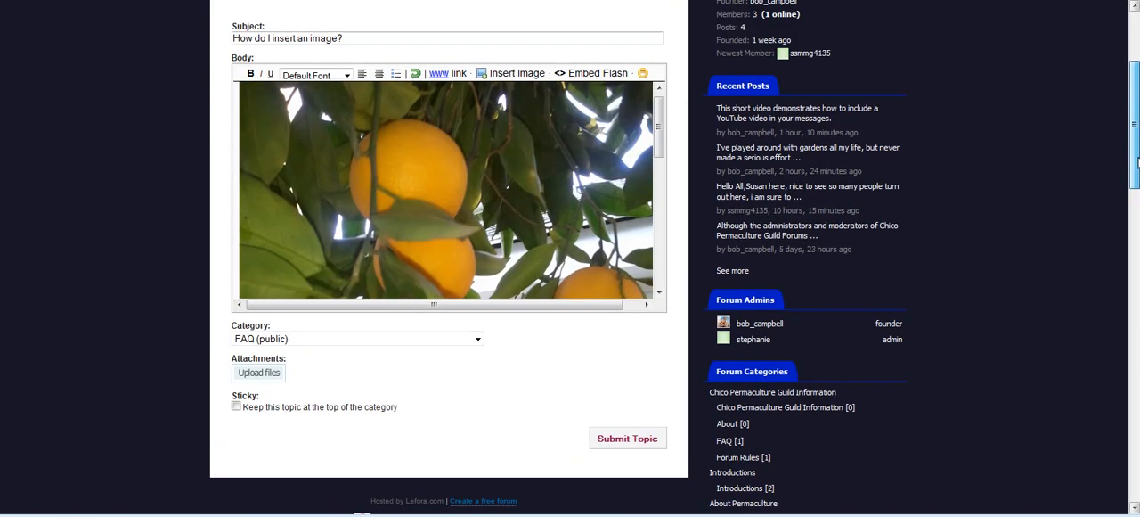